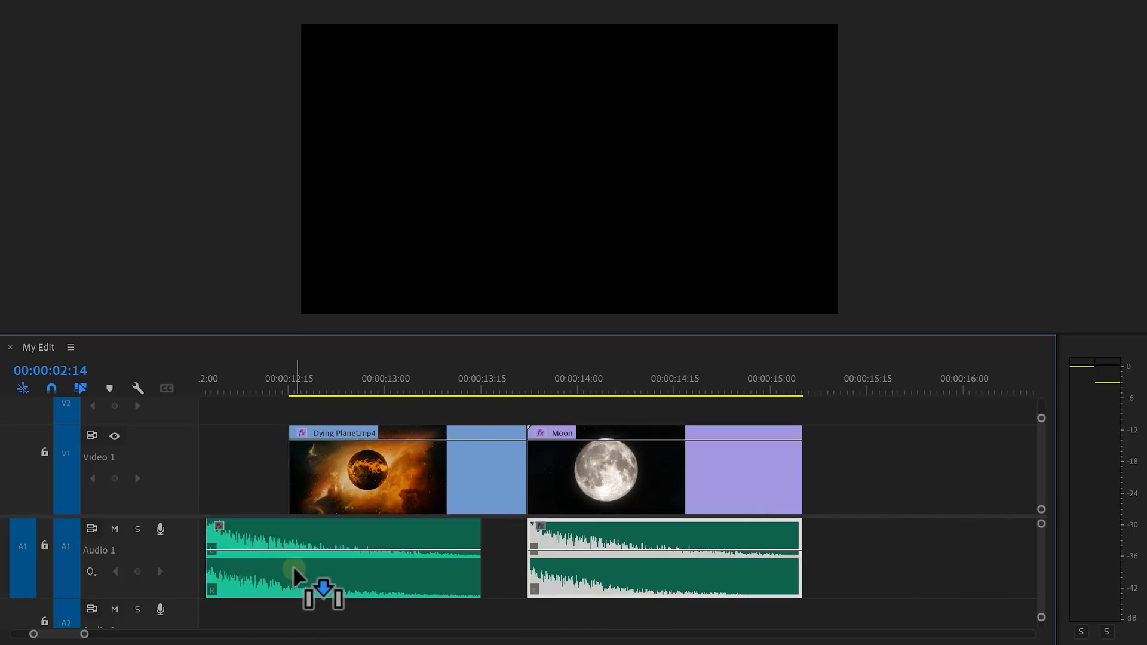
Reverse the swoosh audio clip via Speed/Duration and slide it to end at the Moon cut
key(ctrl+r)
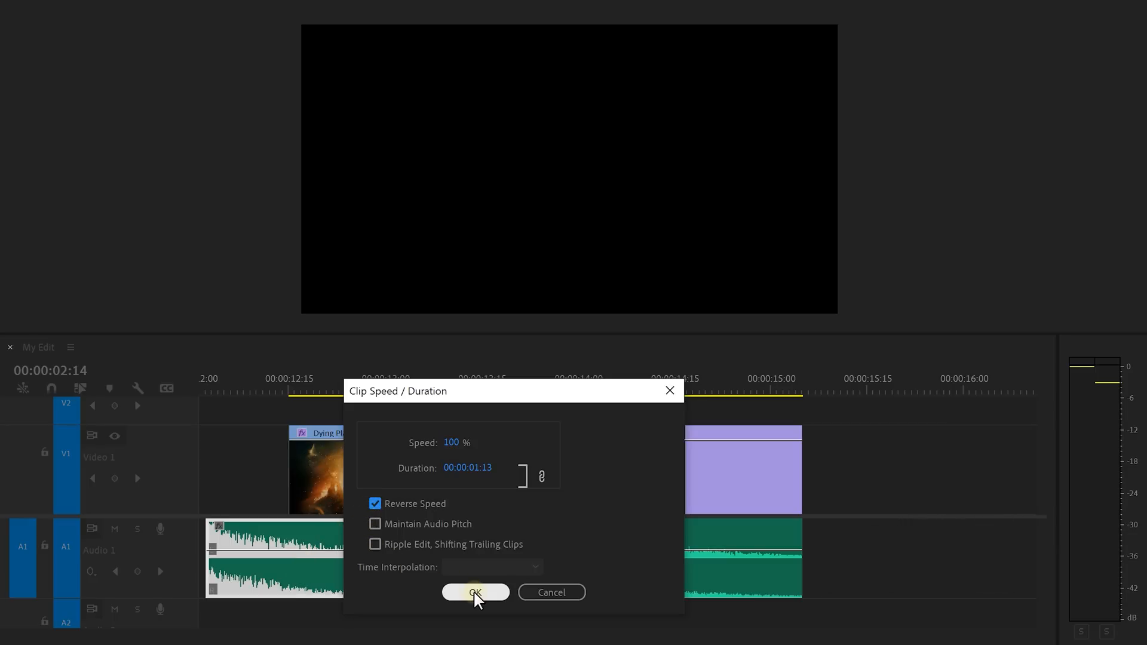
click(474, 591)
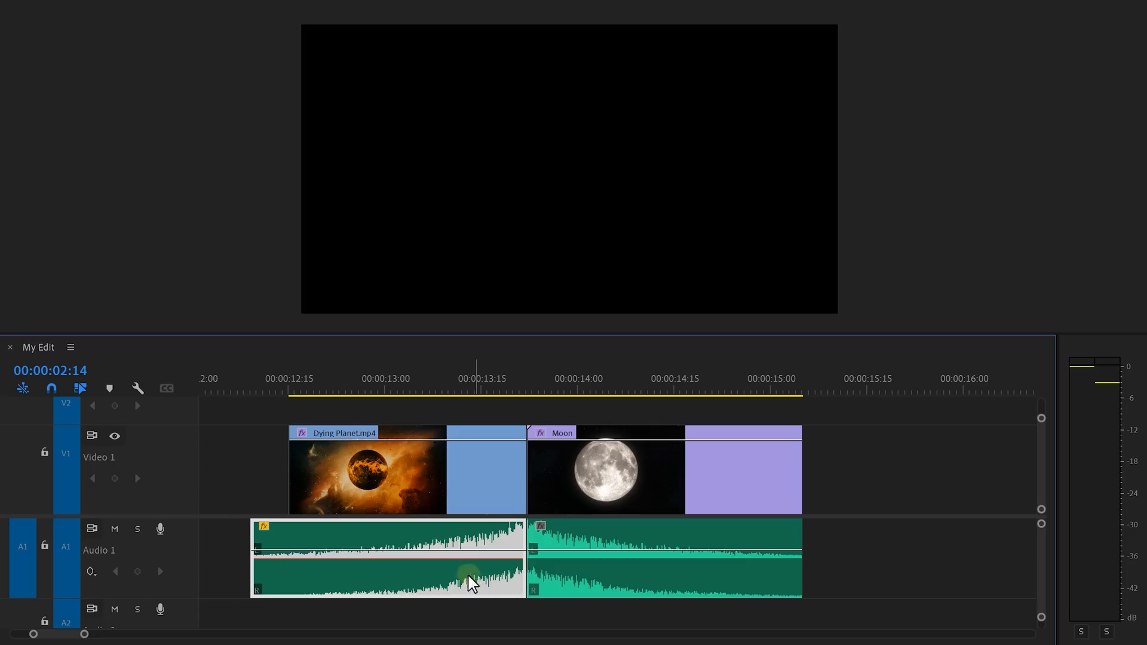
click(281, 391)
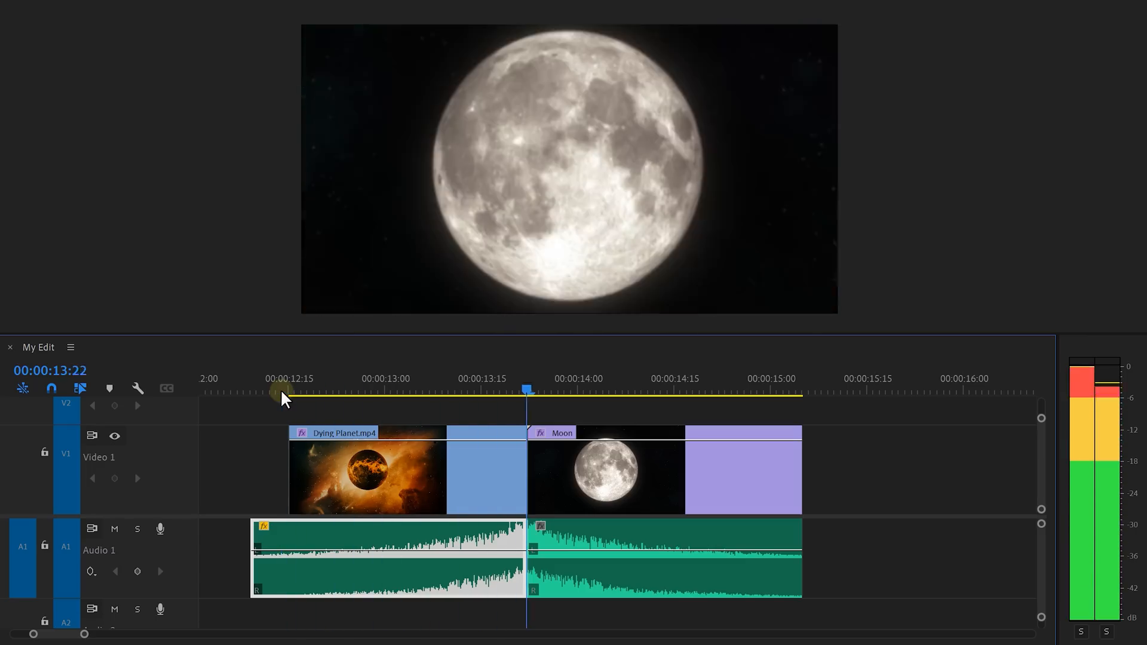
Nest the elephant.png clip into its own sequence, keeping the default name
right_click(527, 435)
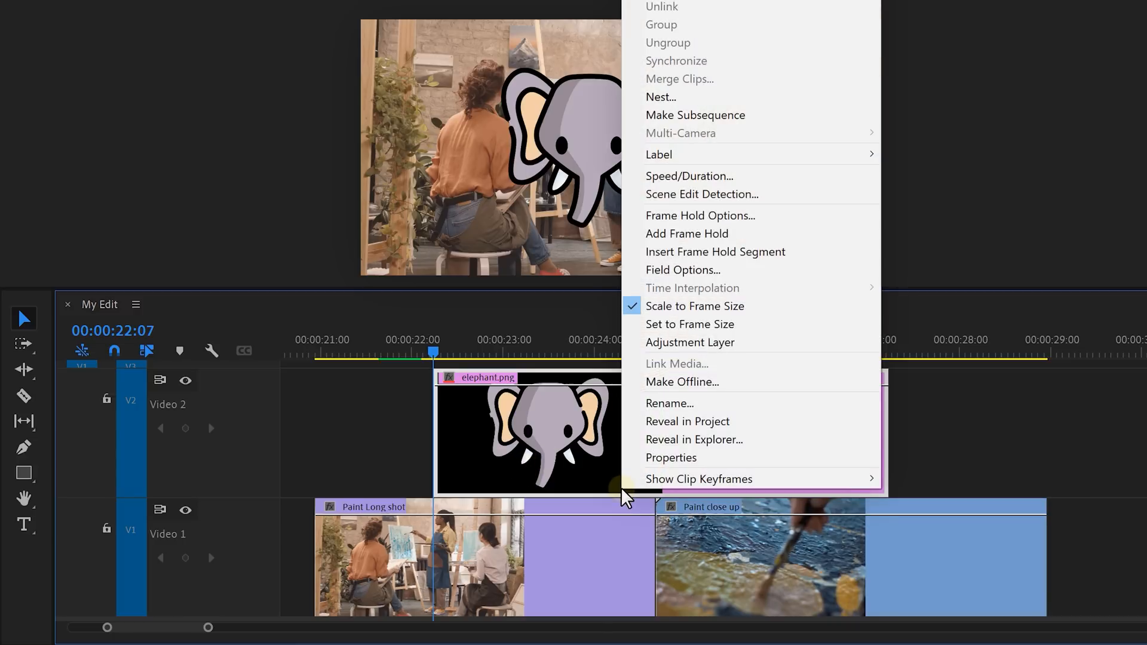
mouse_move(716, 97)
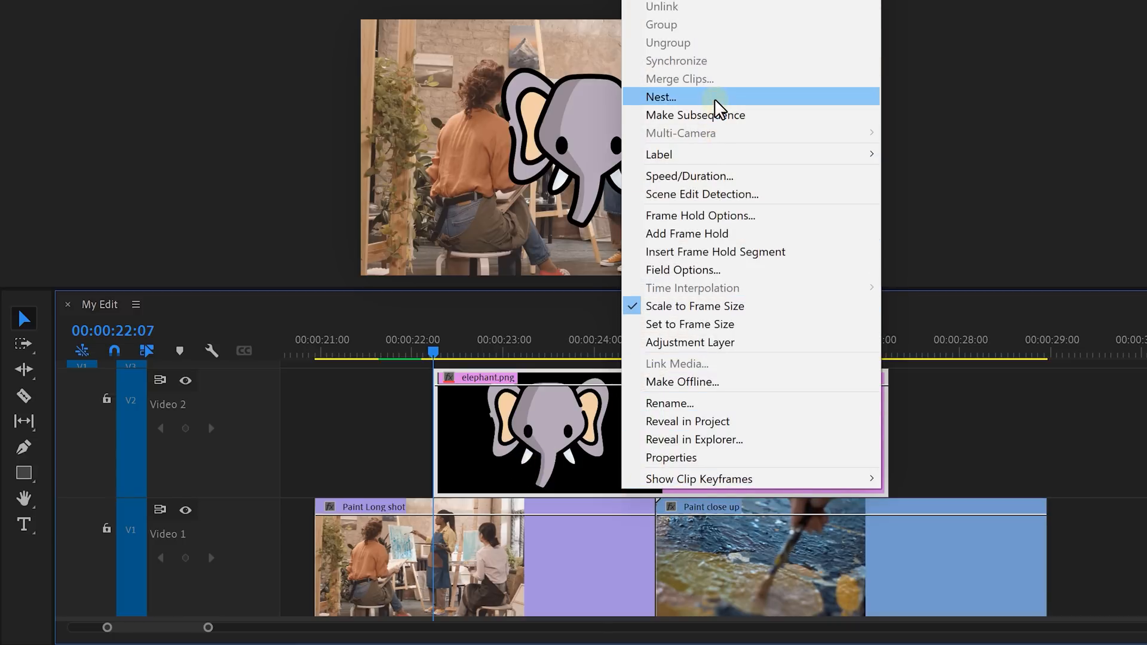
click(659, 97)
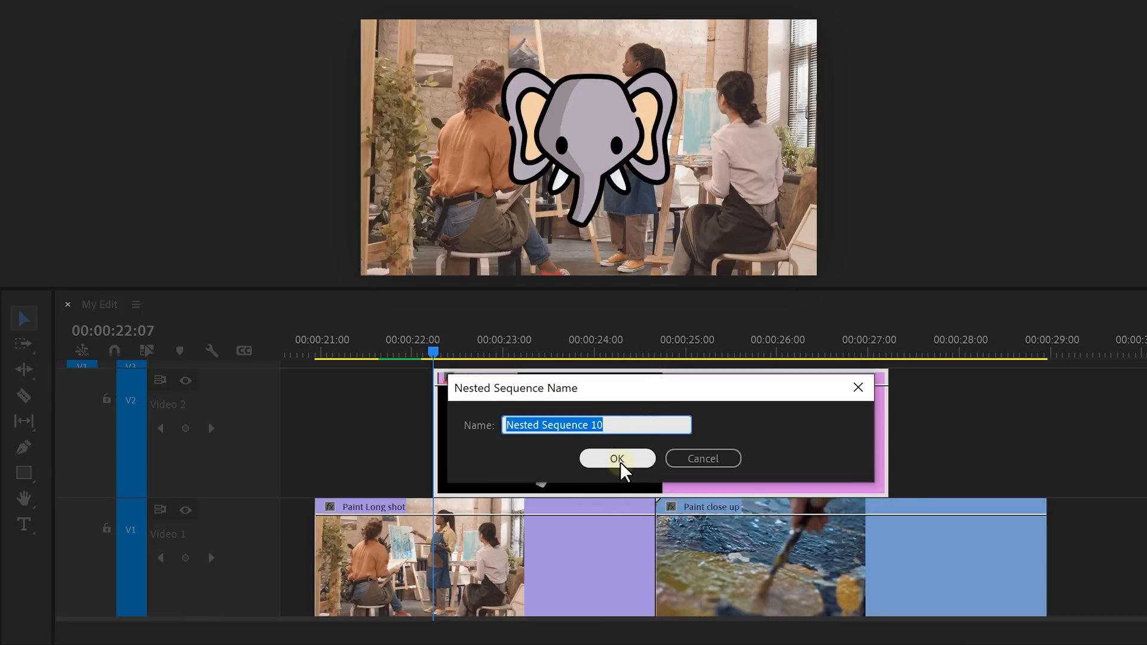
click(616, 459)
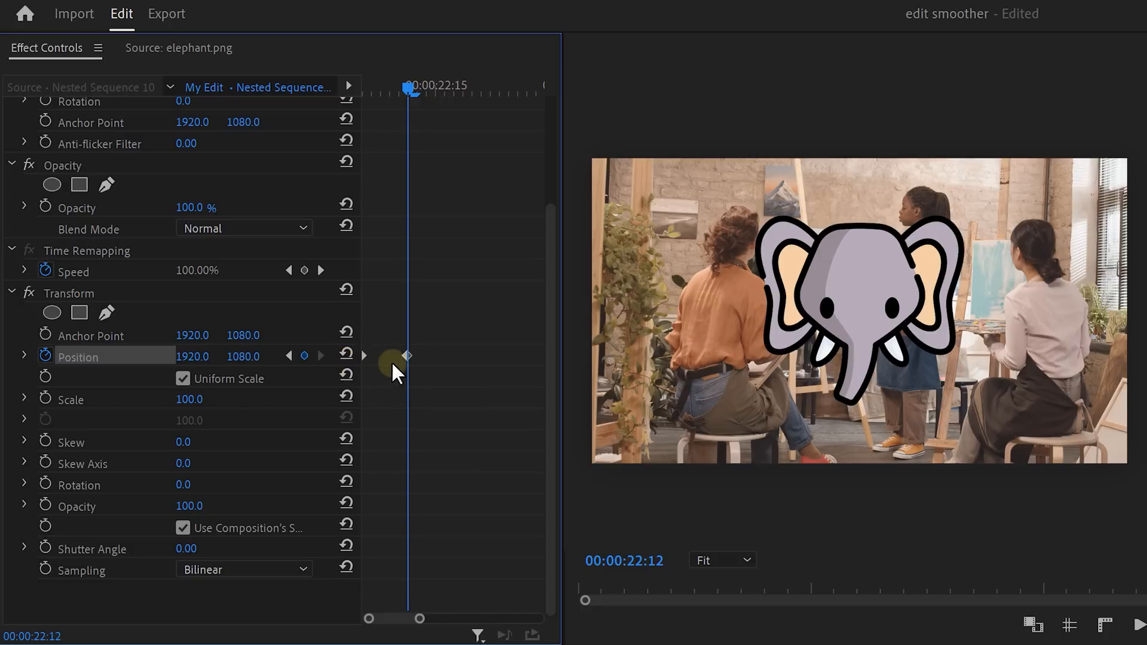
Set the elephant's Position keyframe temporal interpolation to Hold
right_click(397, 356)
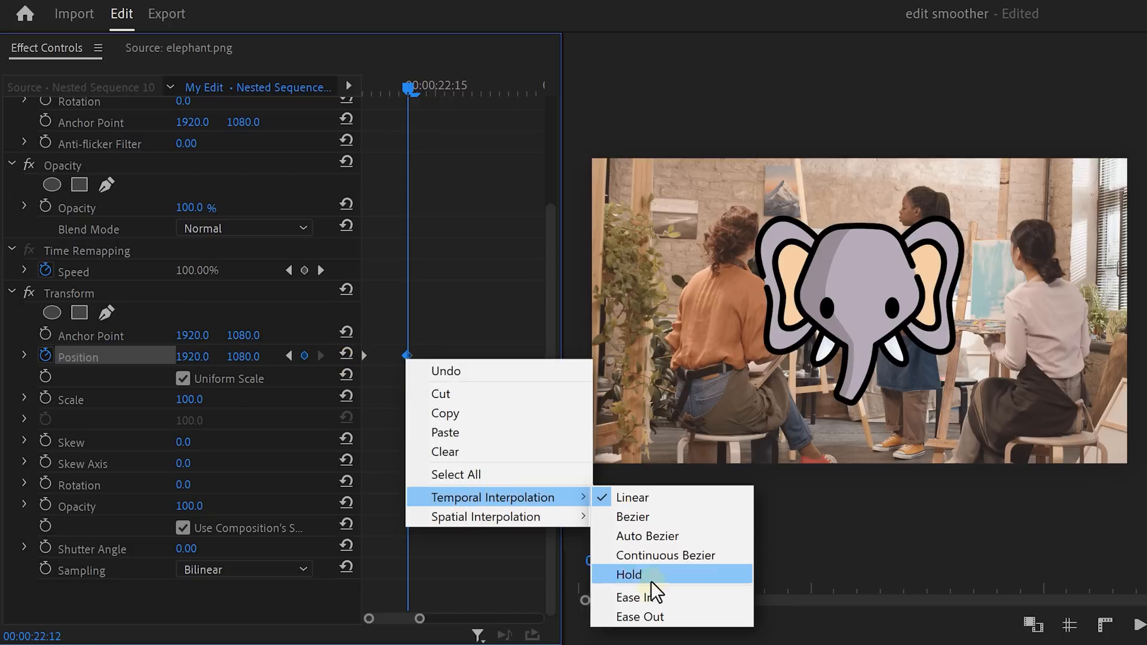
click(628, 574)
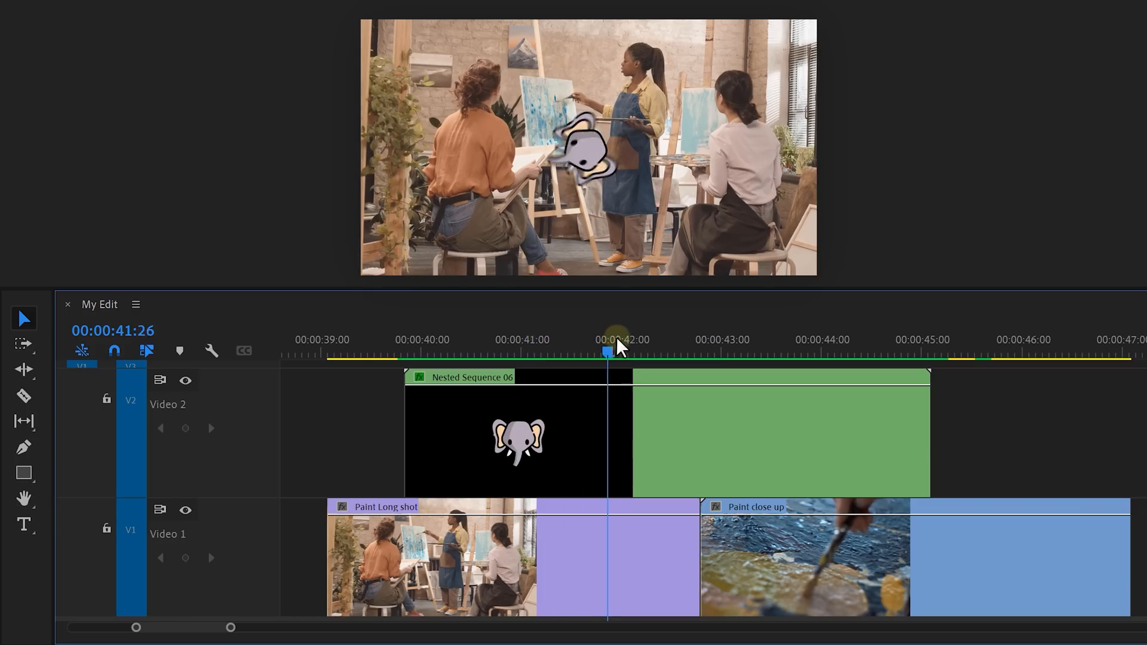
Scrub through the elephant transition to preview the jump
drag(608, 352, 661, 353)
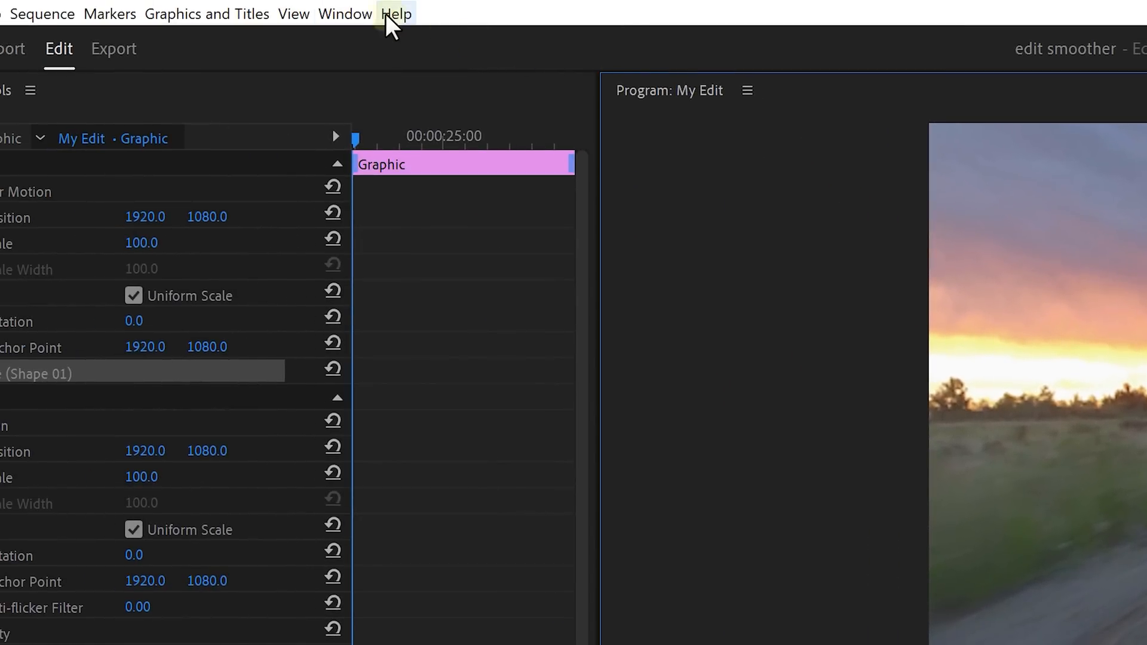
Show Essential Graphics, centre the circle in frame and bring up its fill colour
click(344, 13)
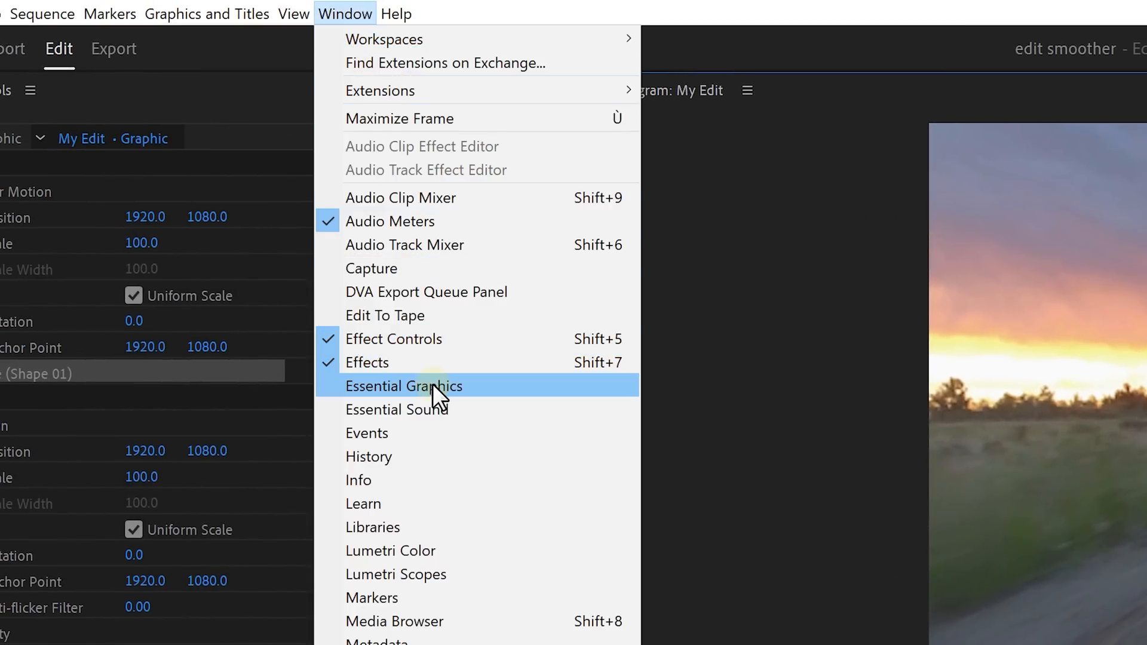
click(403, 386)
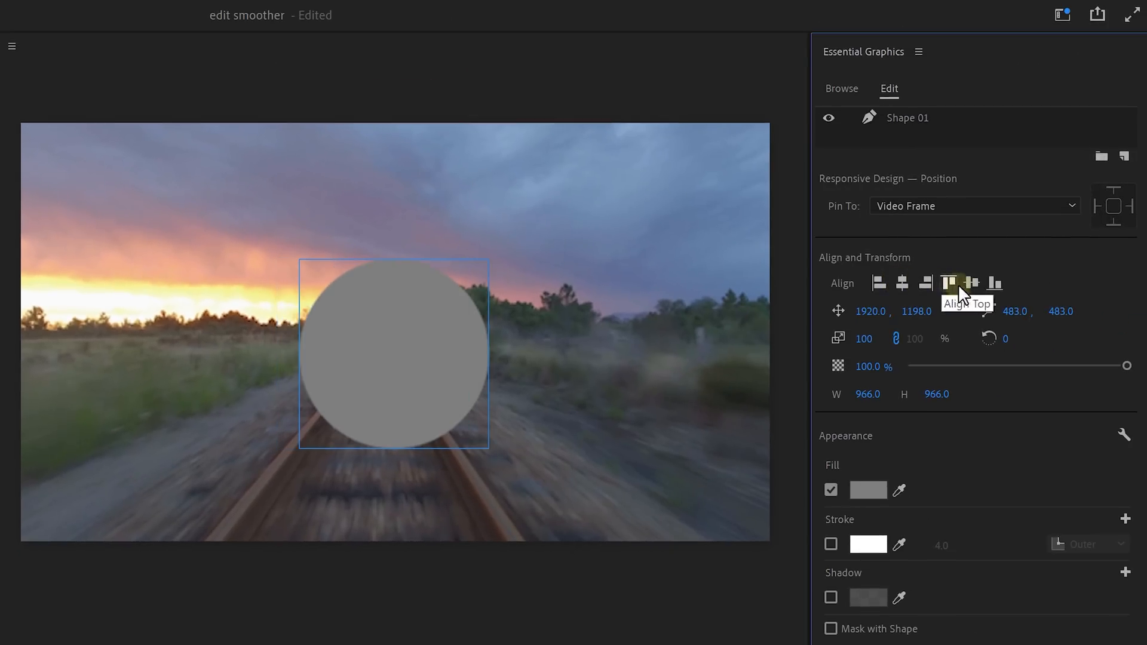
click(869, 490)
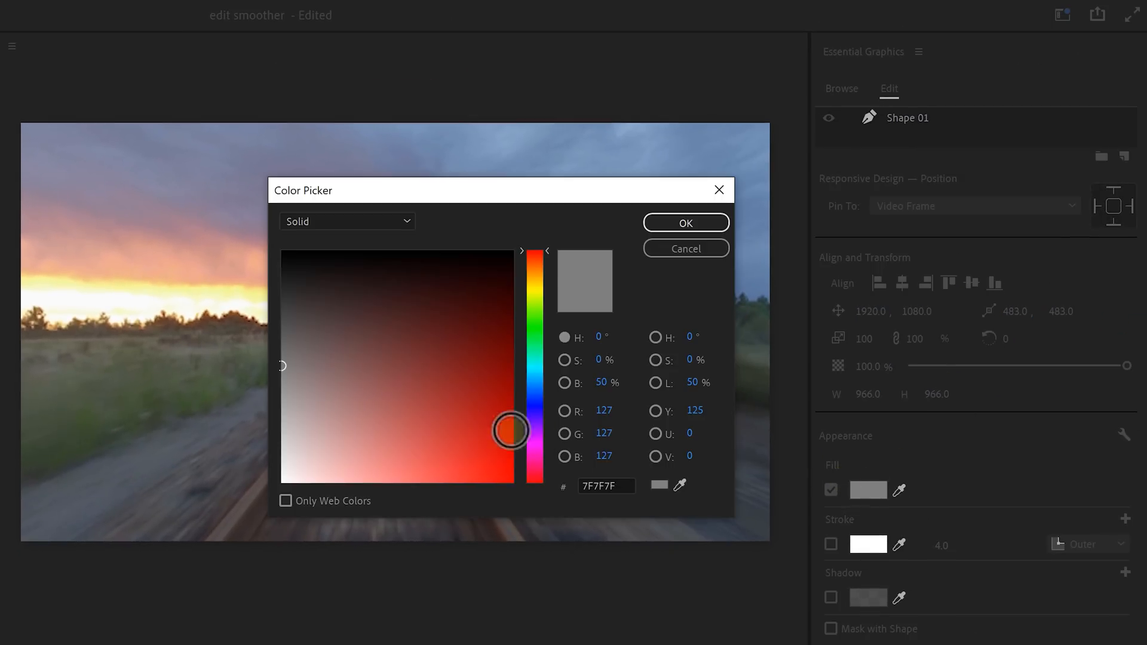
click(683, 222)
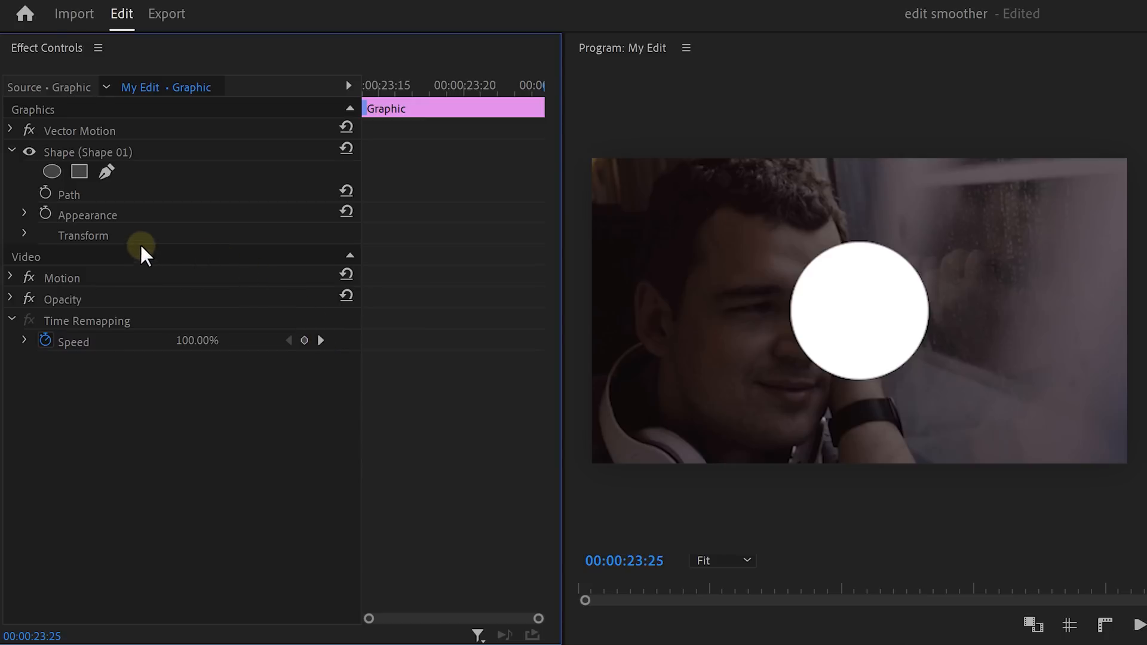
Keyframe the circle's scale to 492 under Transform and ease that keyframe
click(24, 235)
text(492)
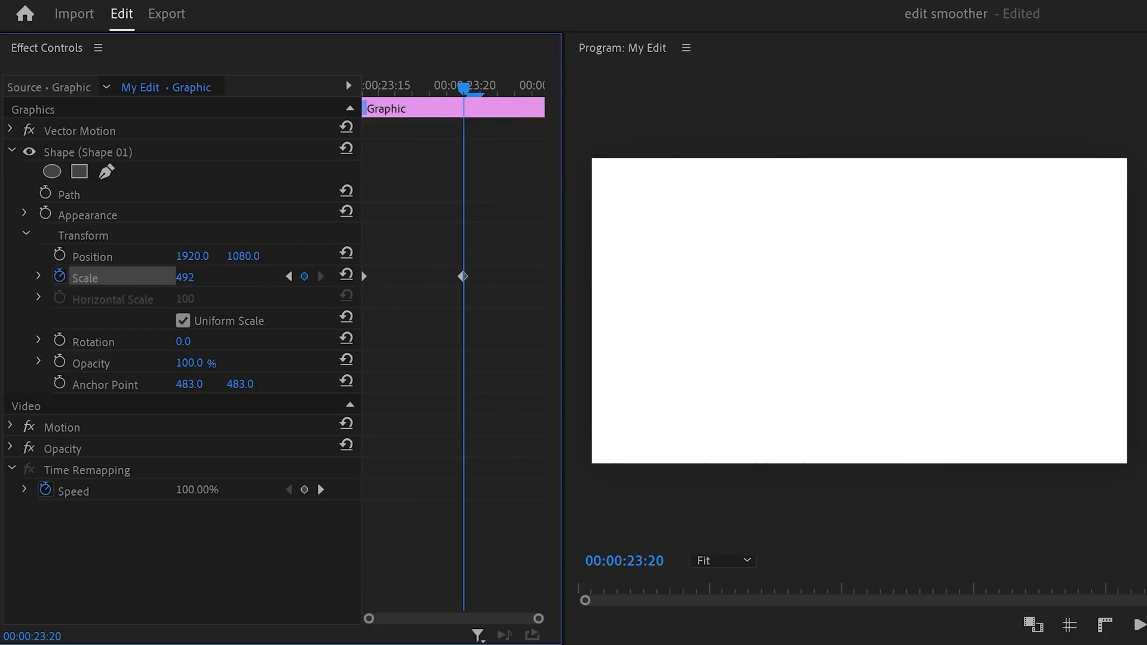
right_click(461, 276)
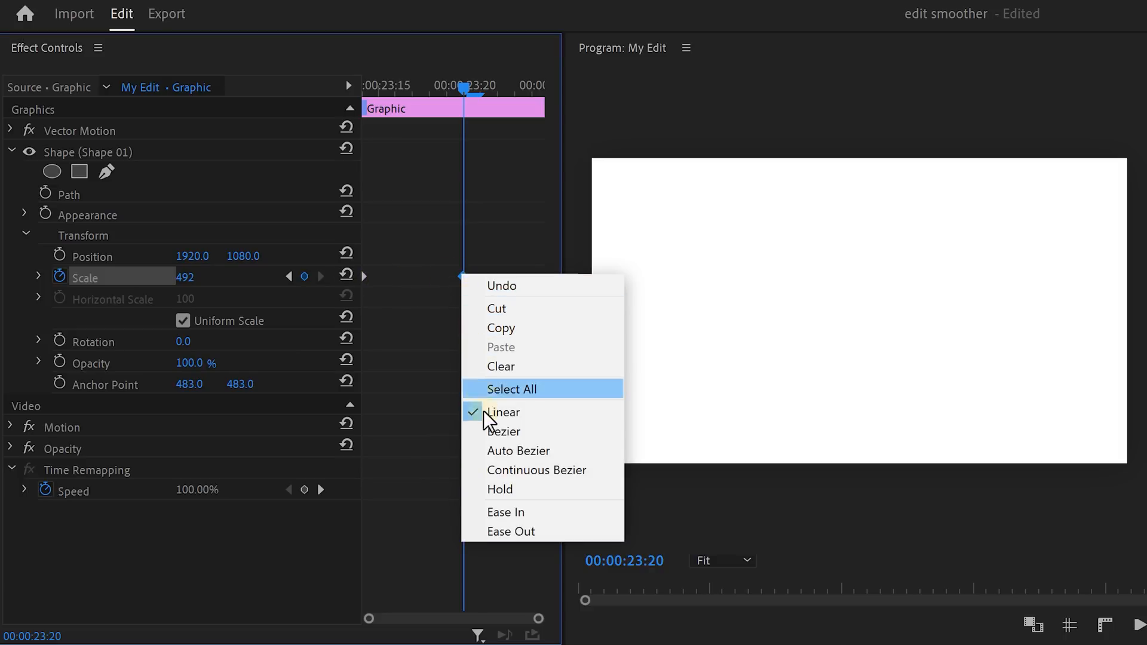
click(501, 412)
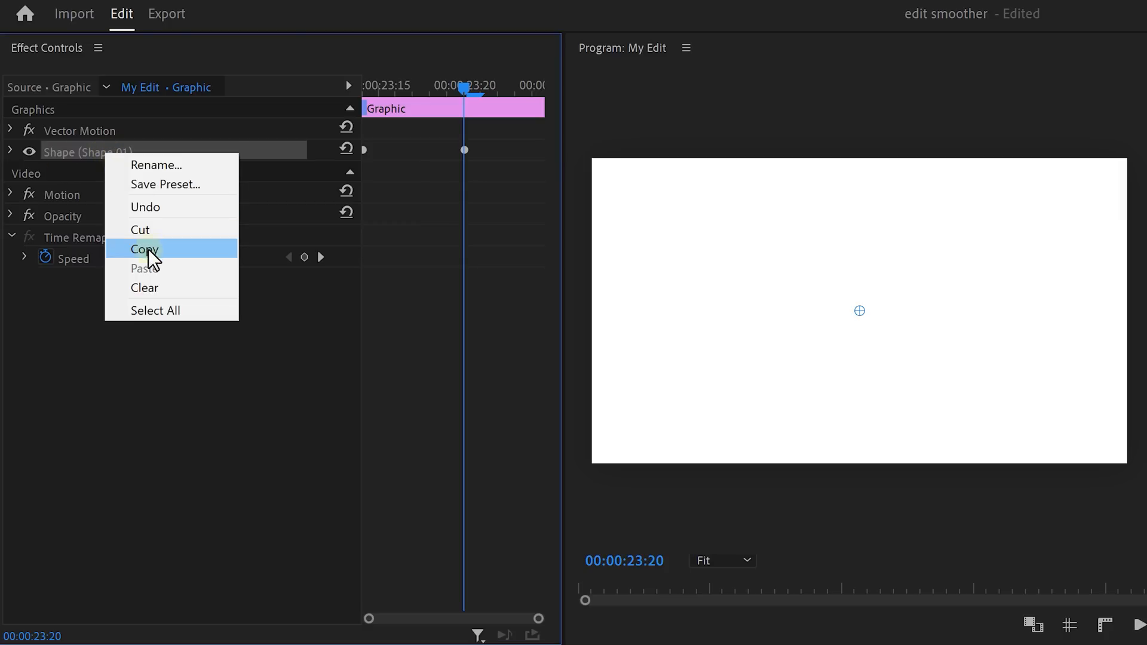
Duplicate the circle shape layer and set the top shape's fill to white (FFFFFF)
click(144, 250)
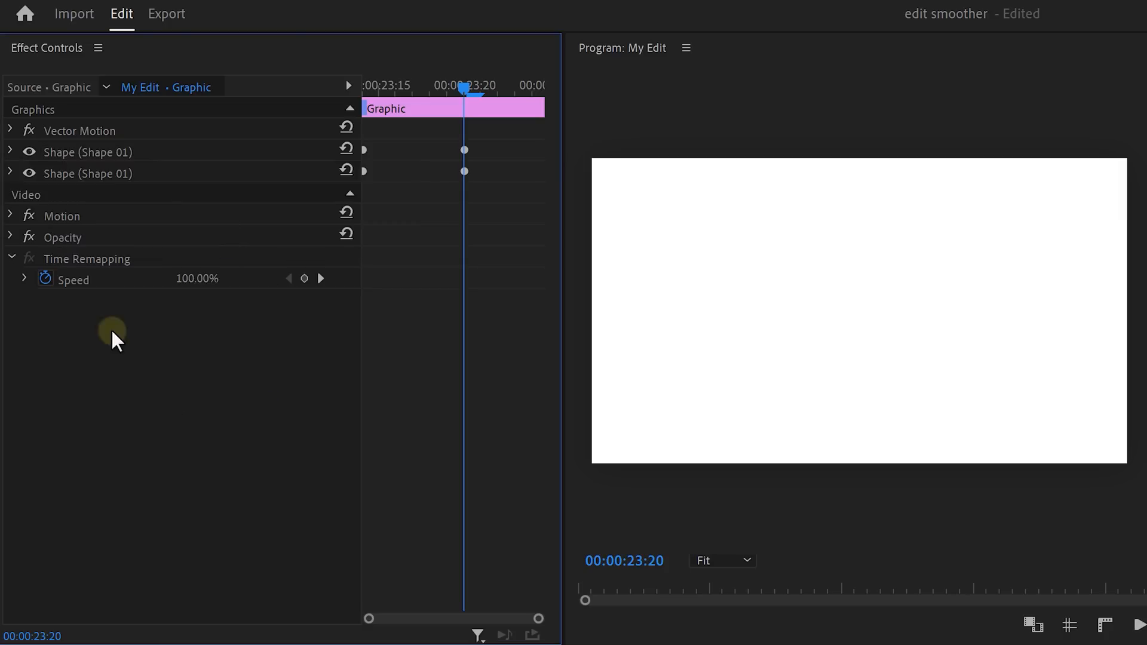
click(11, 152)
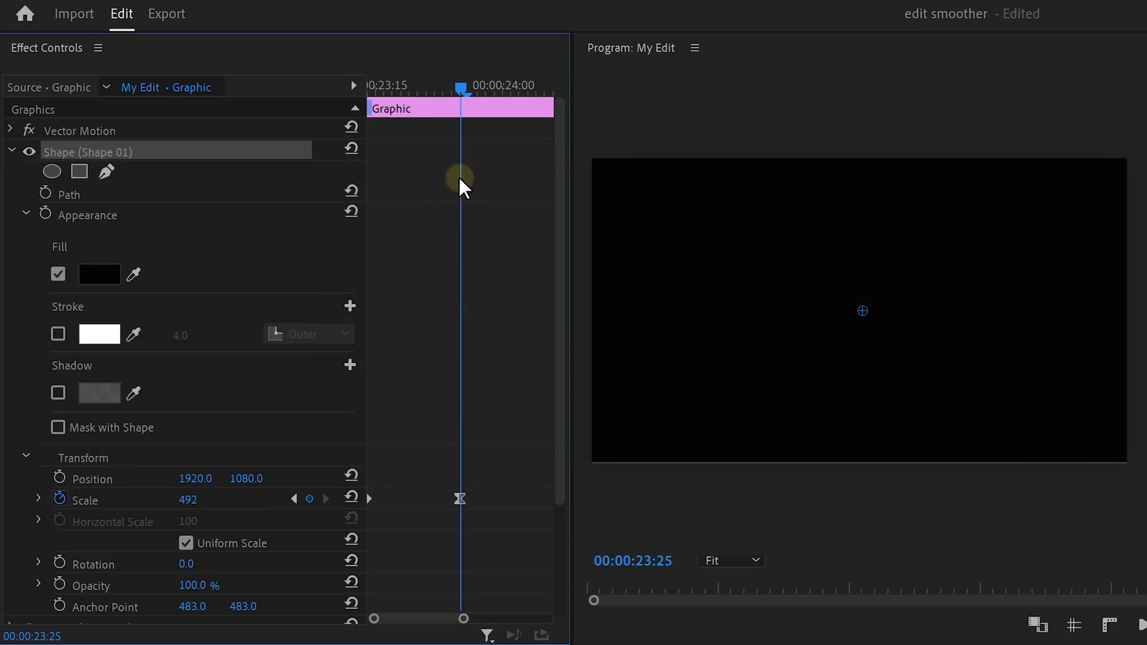
scroll(down, 3)
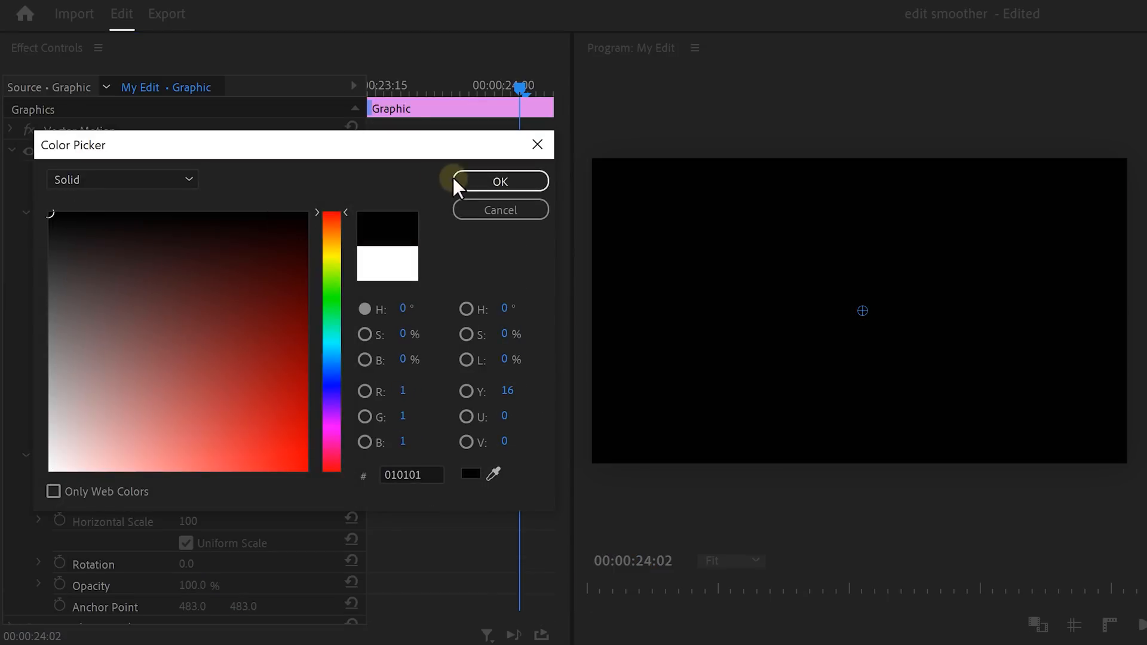
click(499, 180)
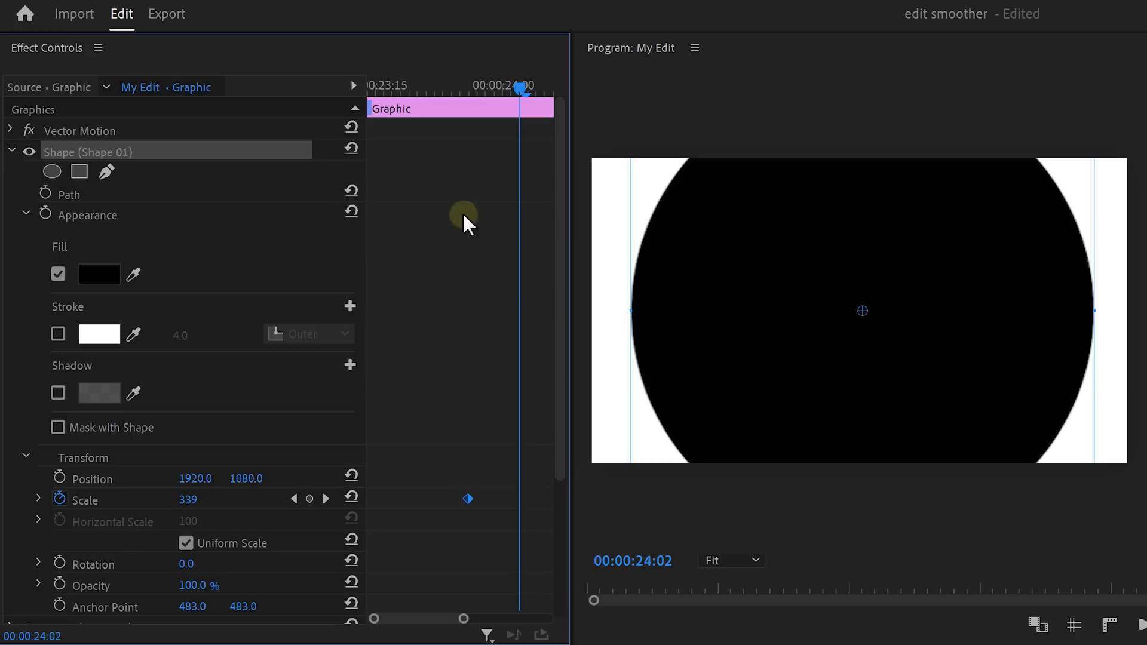
mouse_move(100, 269)
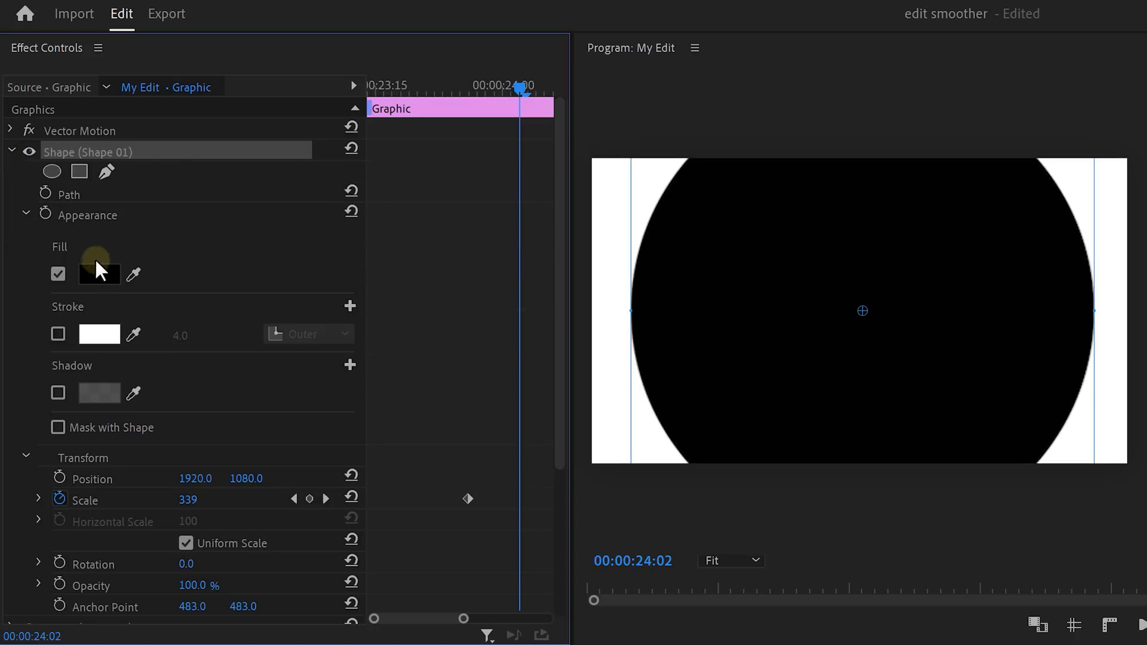
click(99, 274)
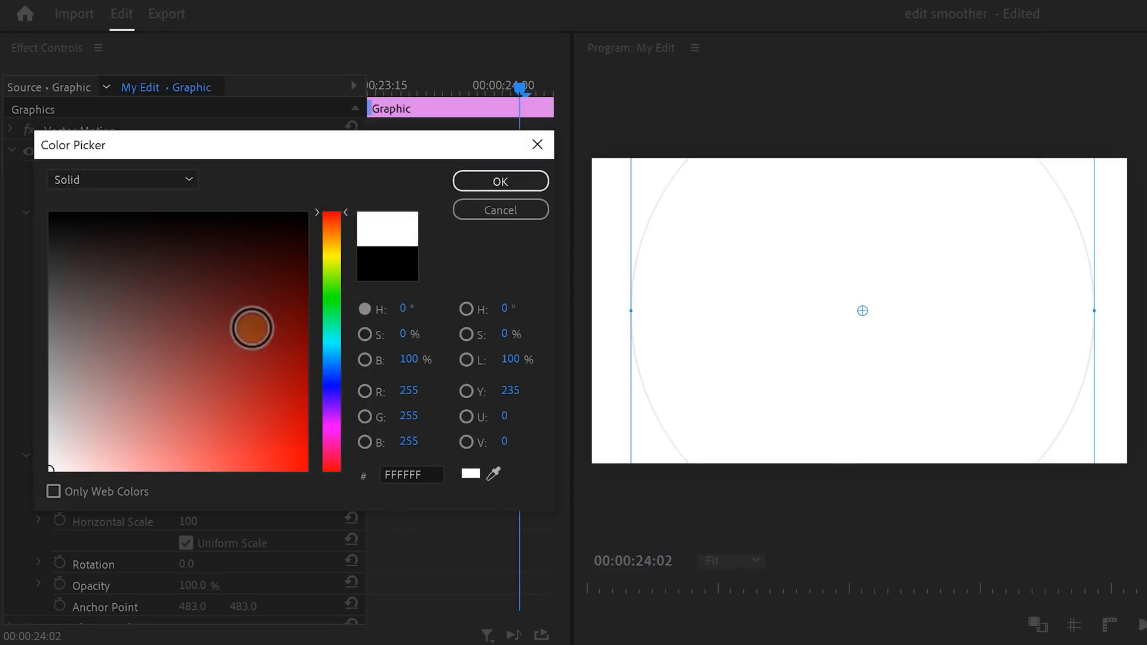
click(501, 181)
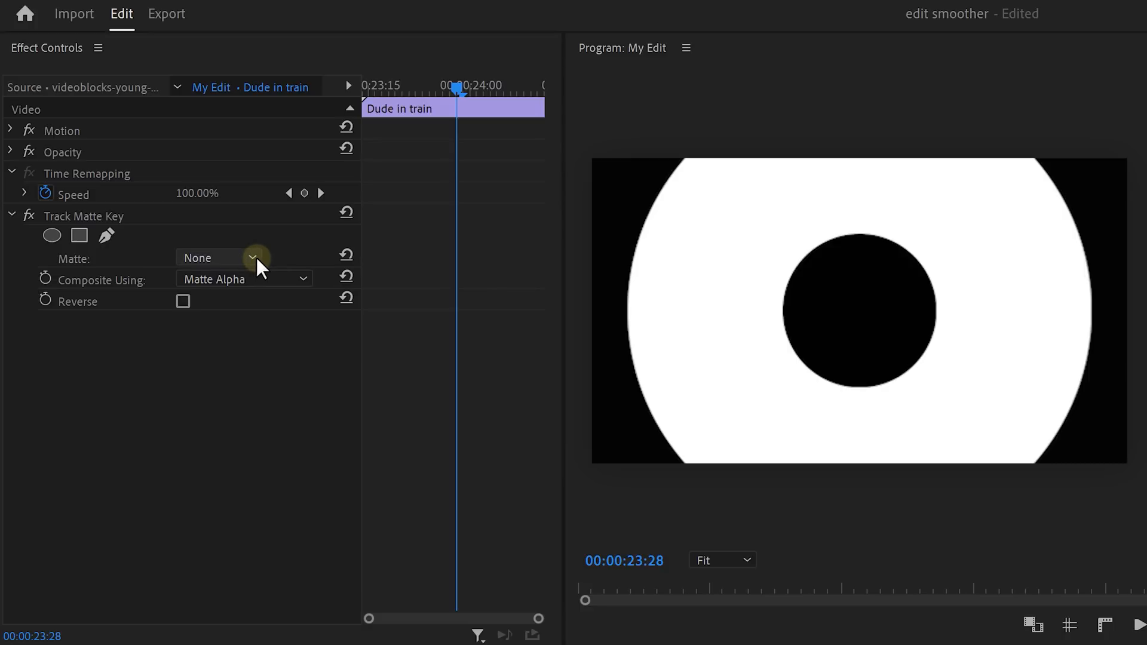
Set the Track Matte Key's matte to Video 3 so the train footage shows through the circle
click(252, 258)
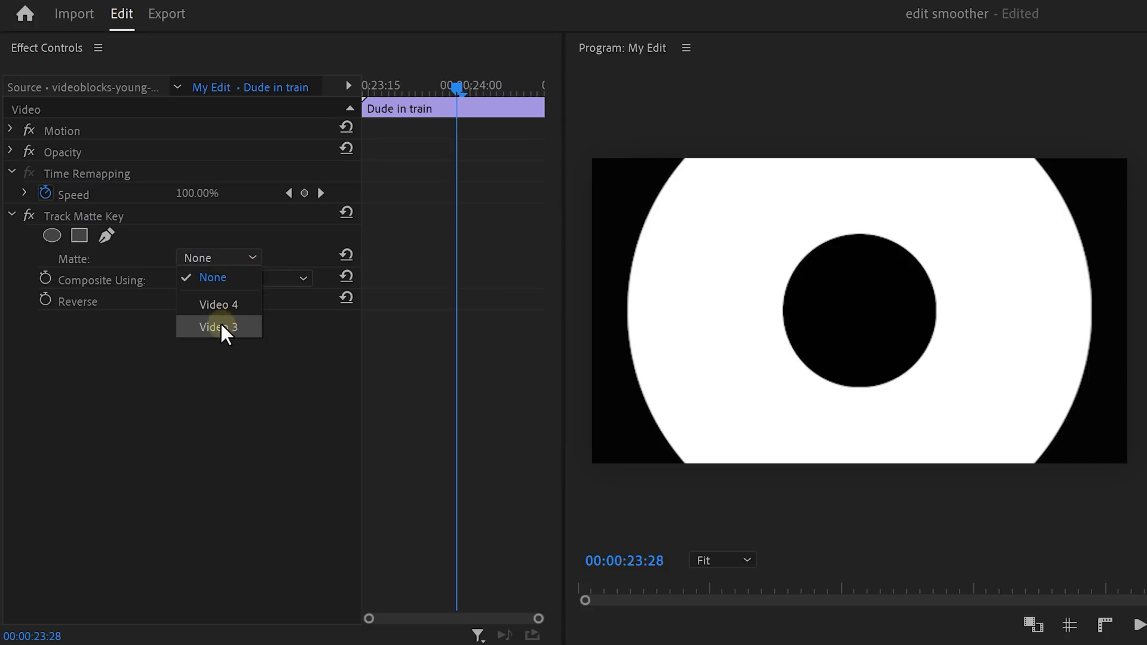
click(217, 326)
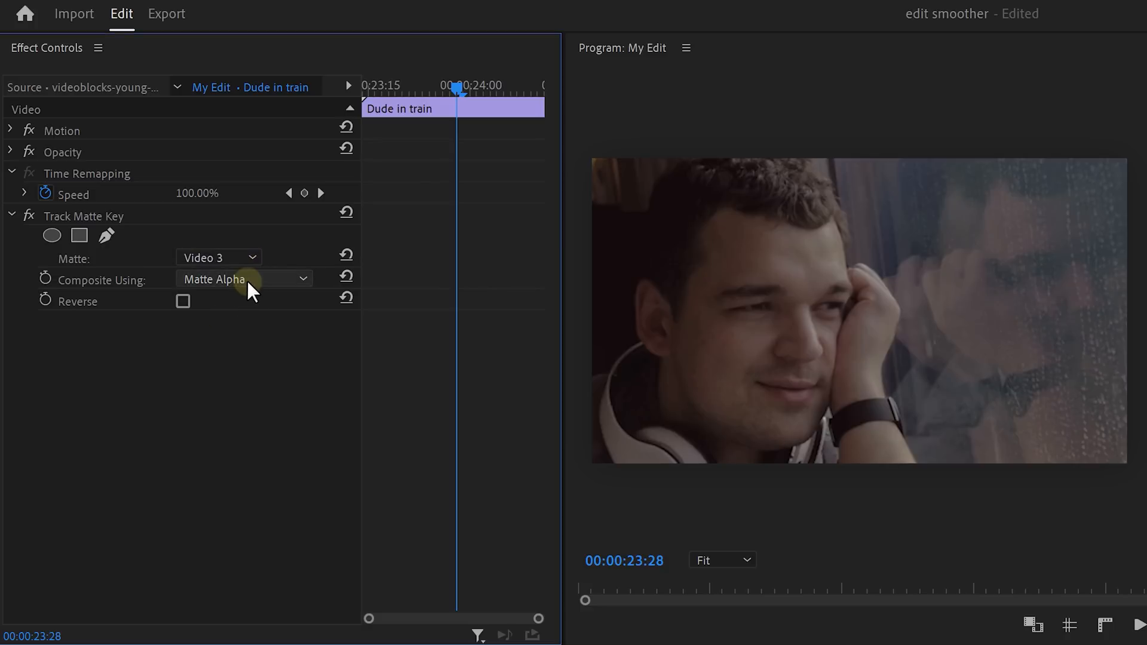
click(244, 278)
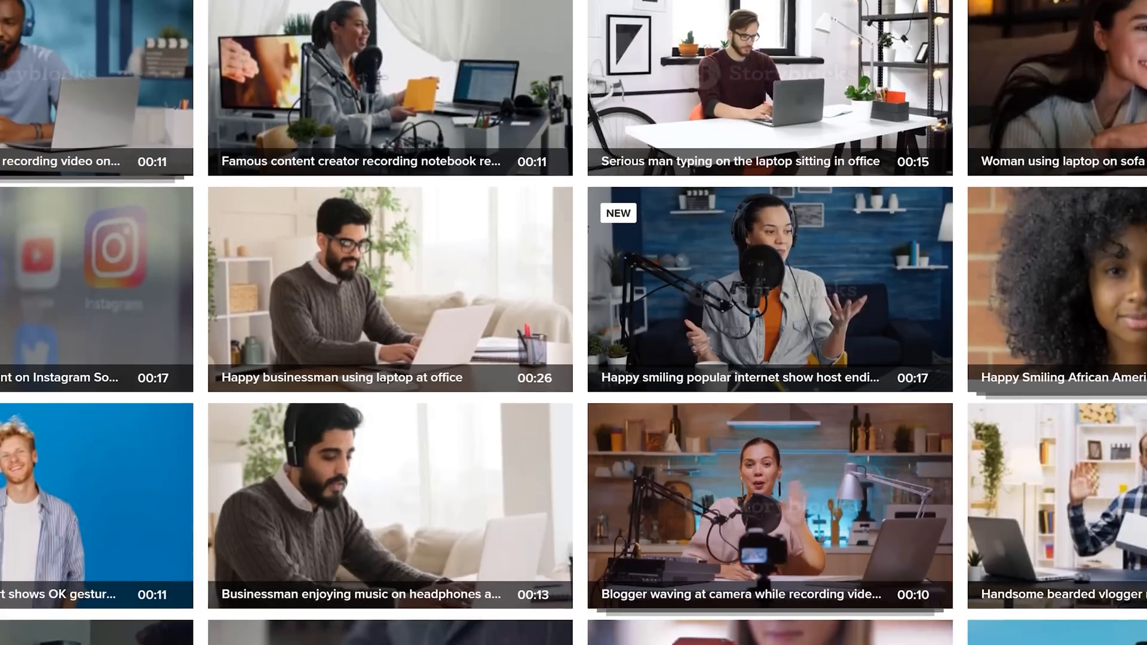
Search Storyblocks for 'Airpl' to find airplane footage
text(Airpl)
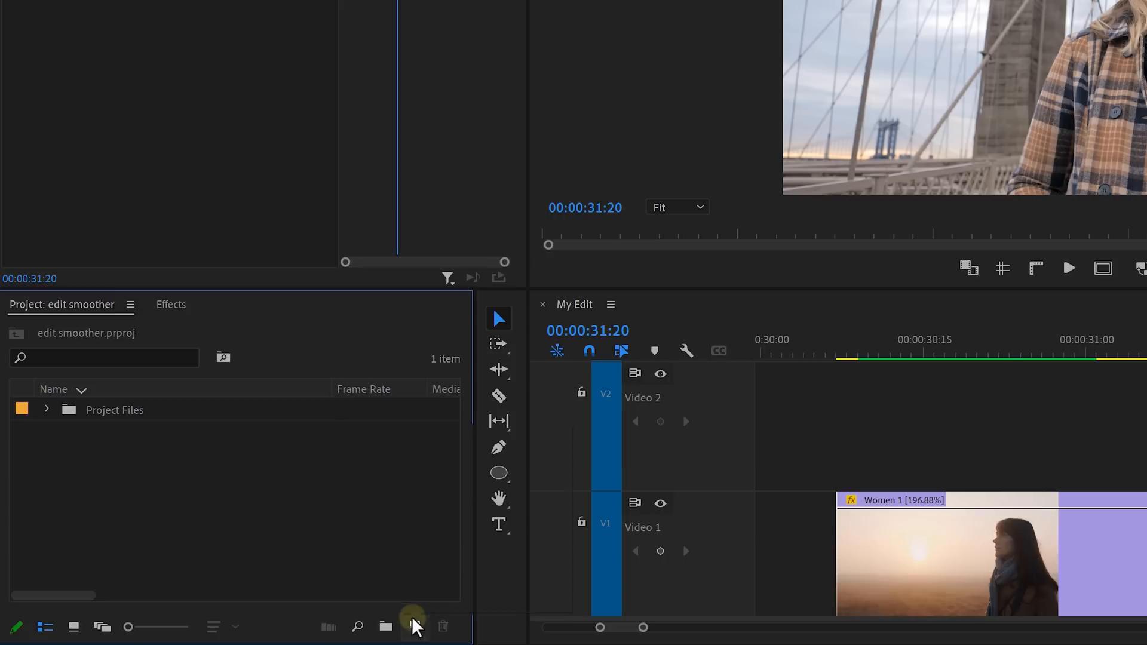
Create an adjustment layer and grade it in Lumetri with raised contrast, negative sharpening and lower vibrance
click(414, 627)
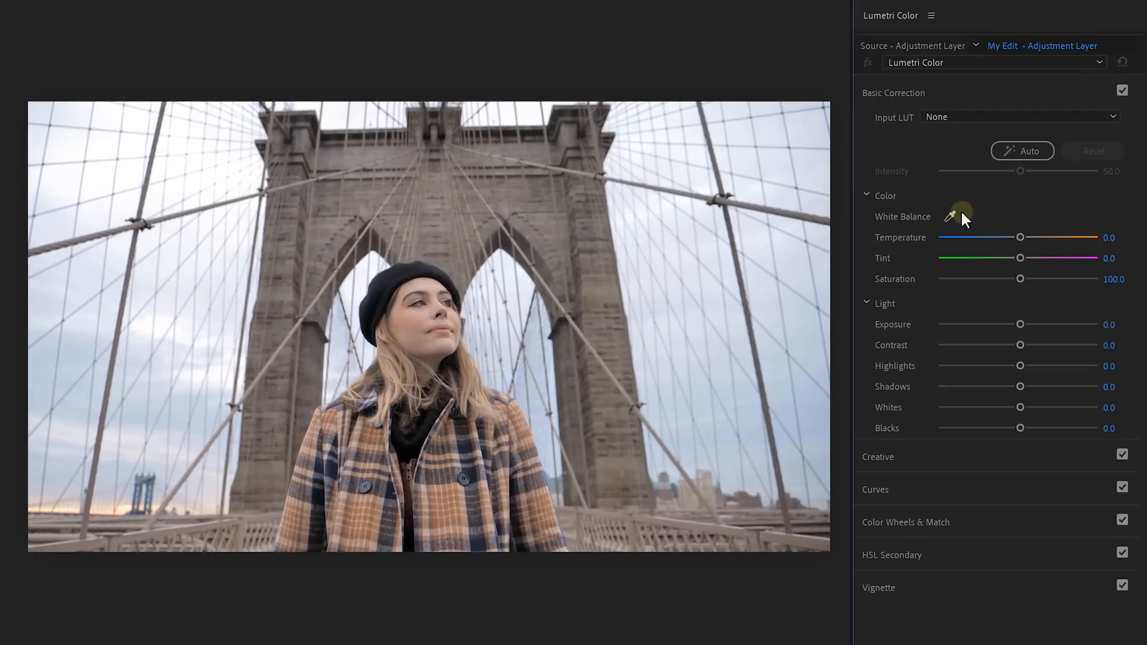
drag(1019, 344, 1097, 344)
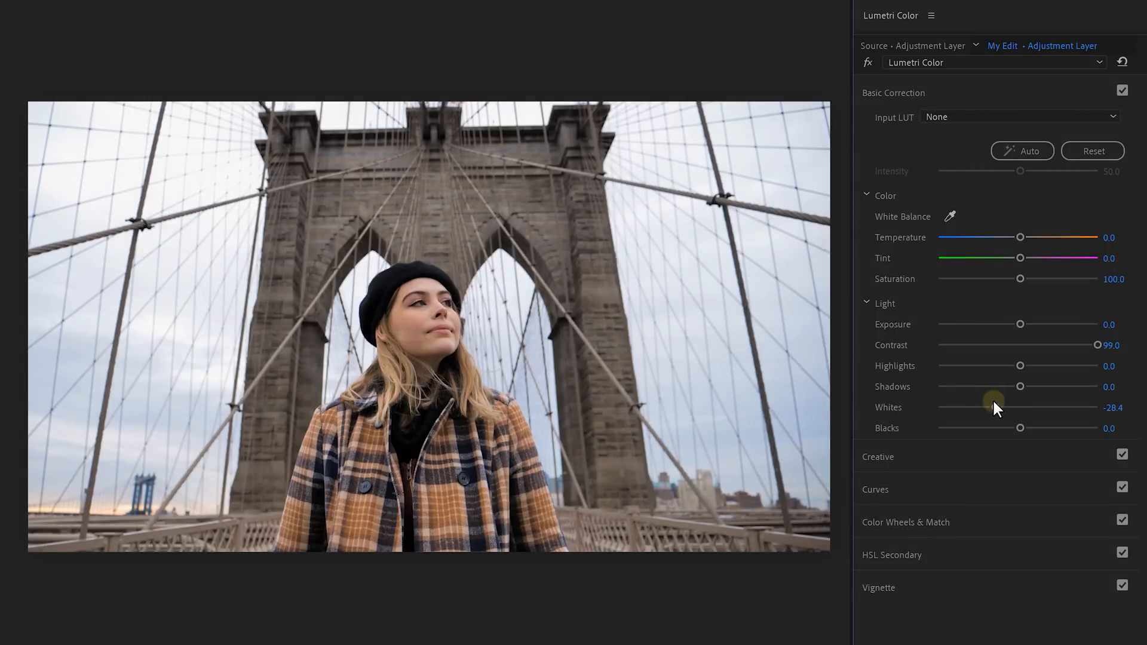
click(877, 457)
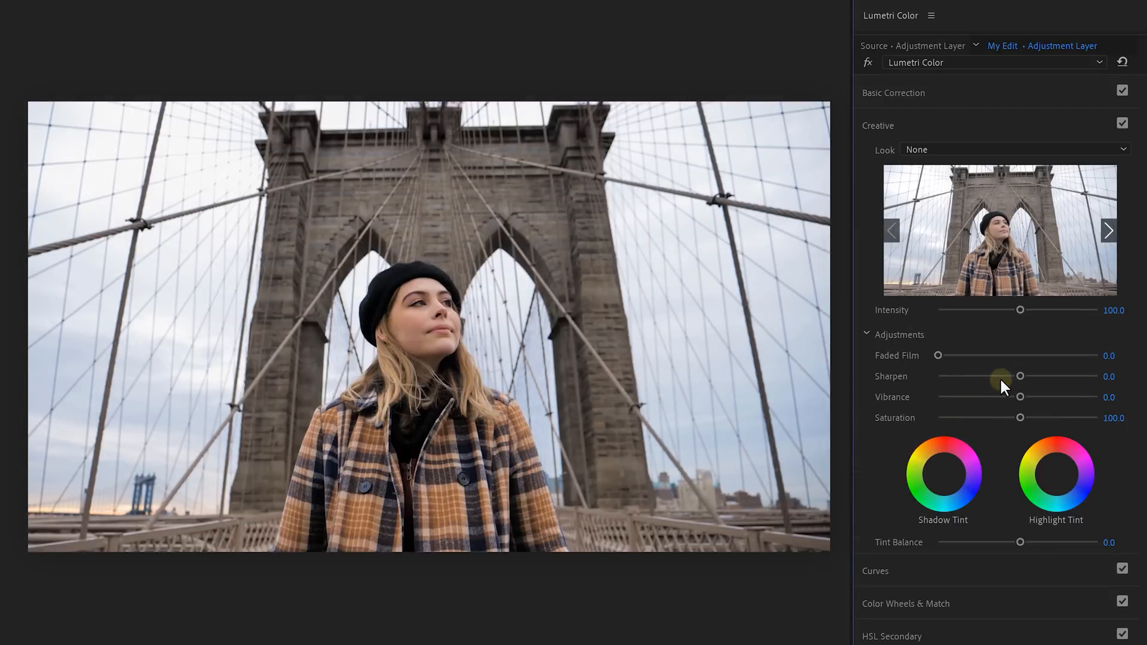
drag(1019, 376, 947, 377)
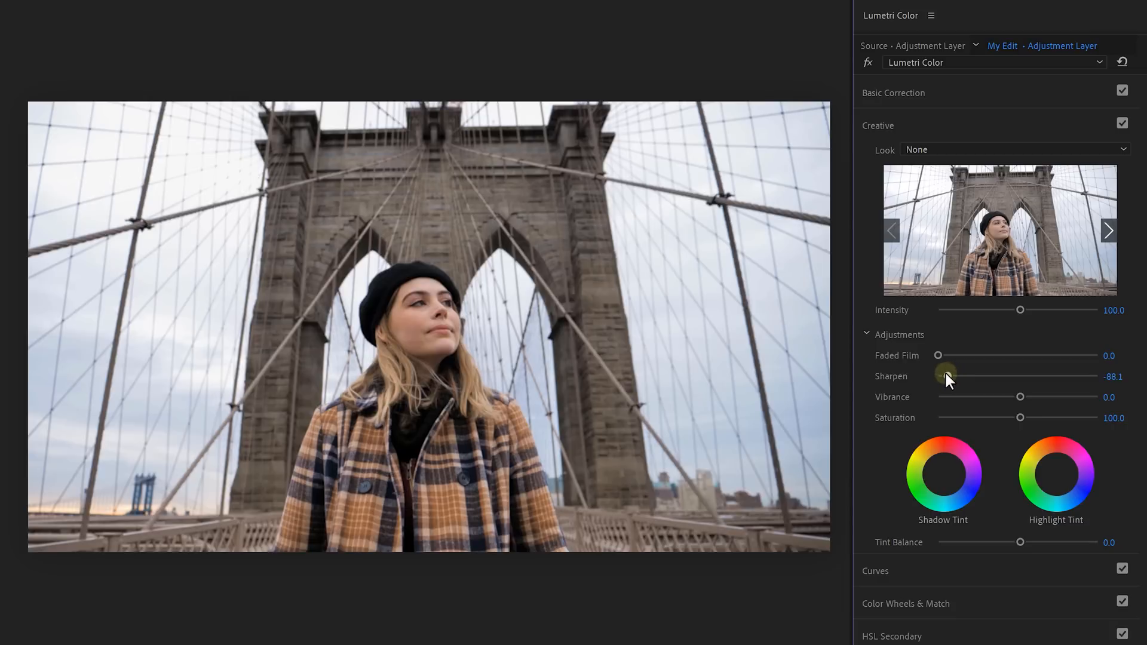
drag(947, 376, 959, 376)
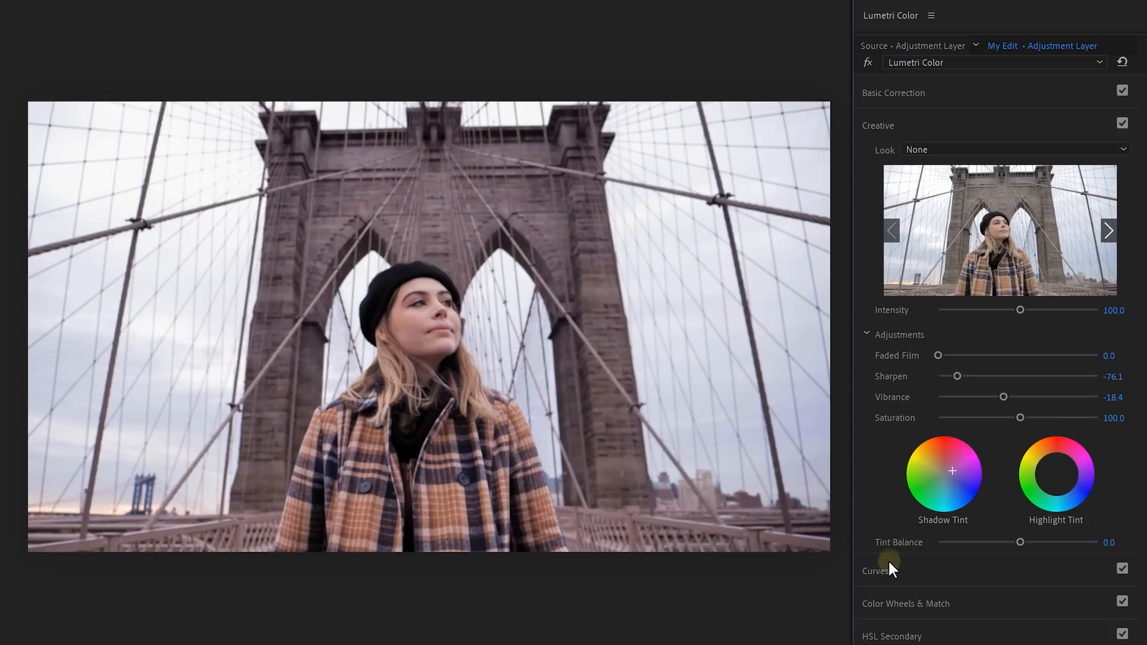
Lift the green and blue curve highlights in RGB Curves for a green-cyan cast
click(876, 571)
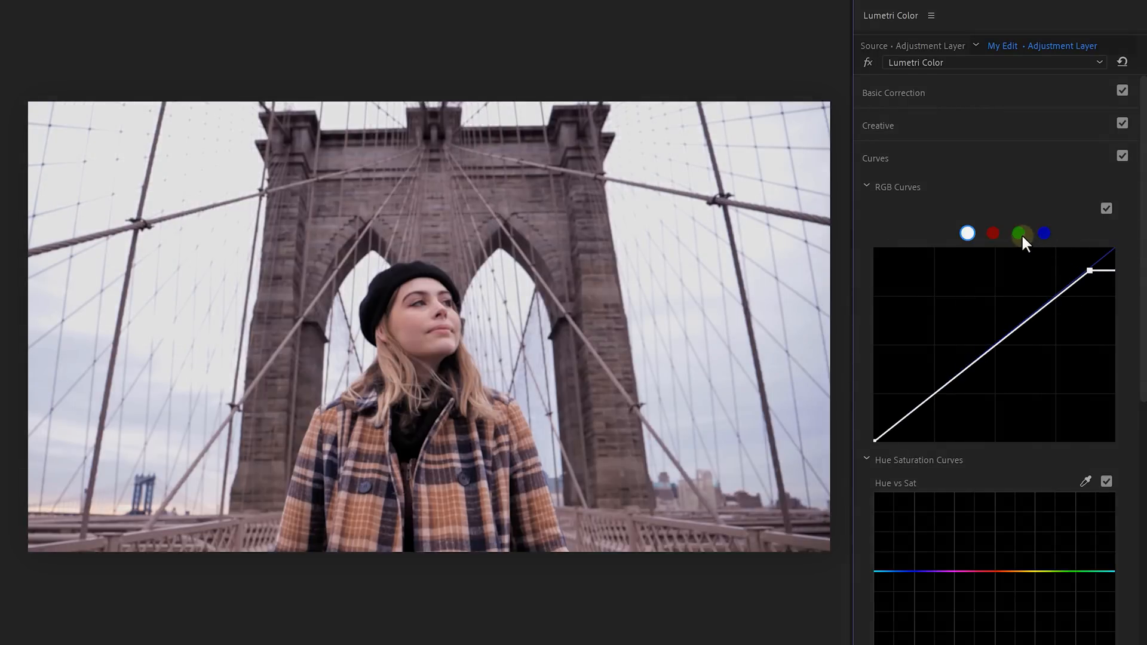
click(1018, 233)
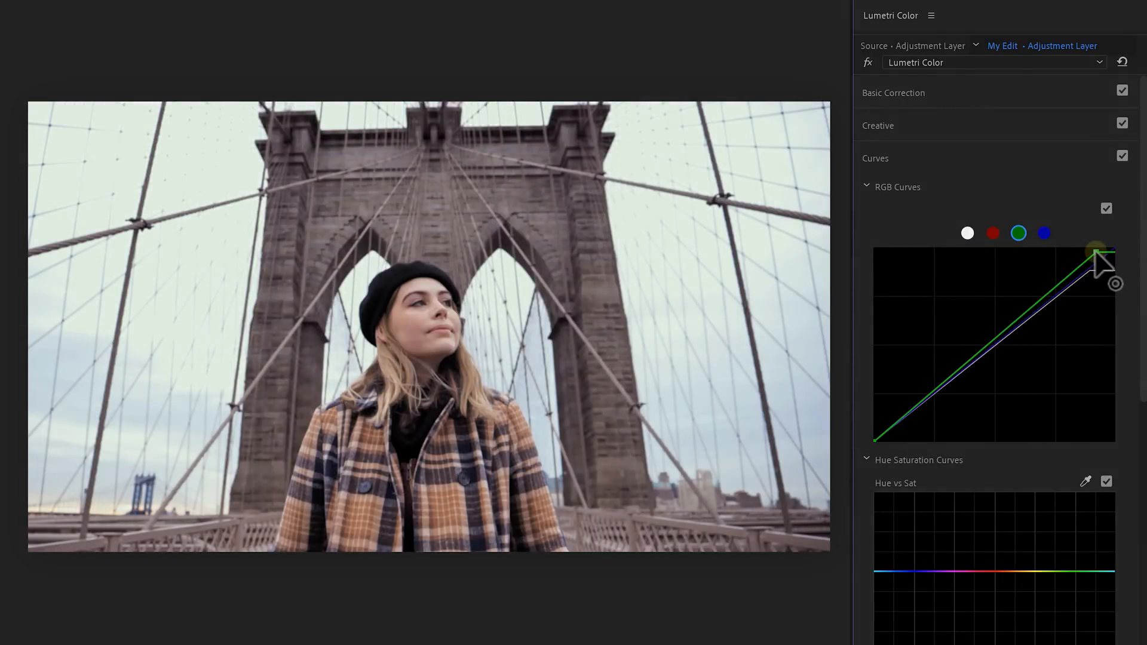
drag(1107, 252, 1107, 271)
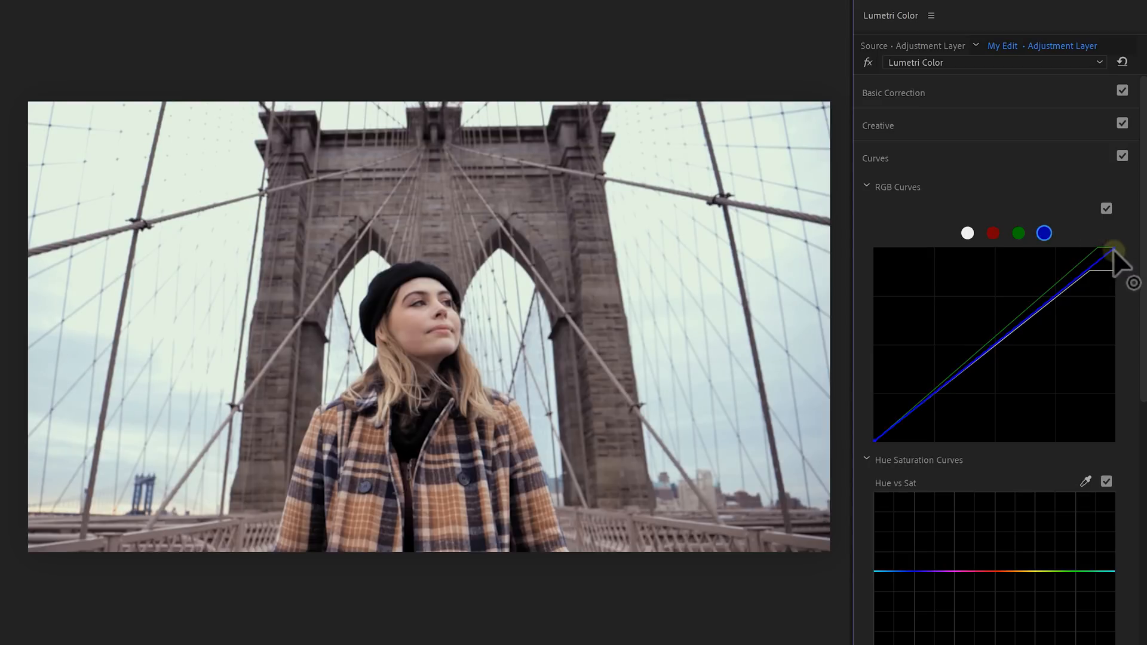
drag(1119, 252, 1110, 272)
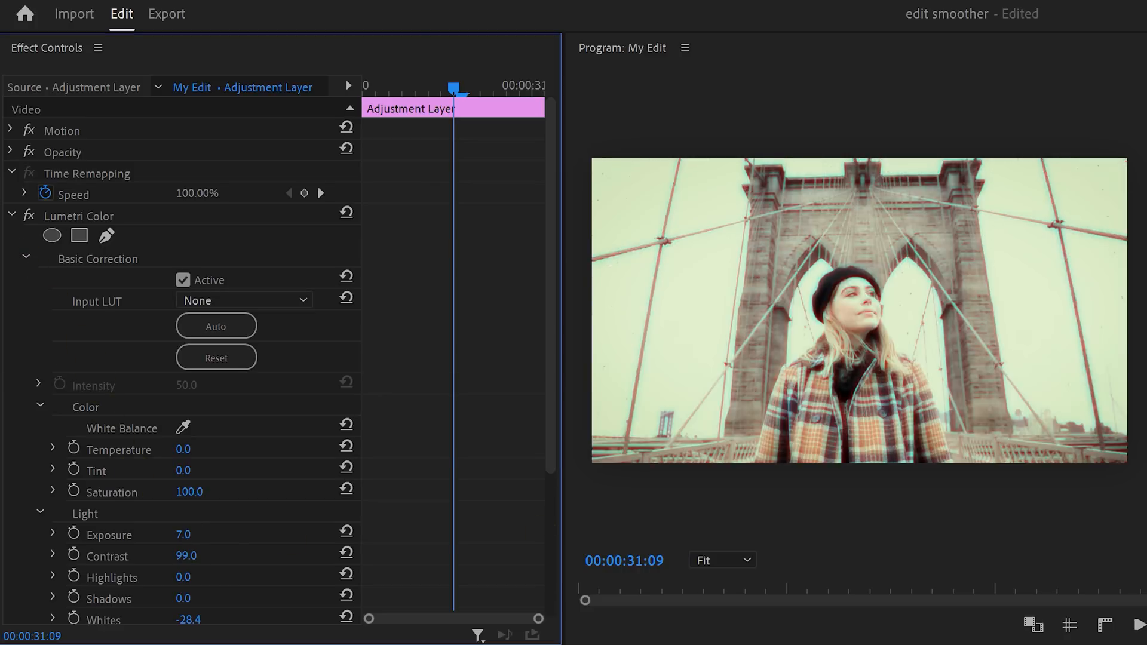
Keyframe Exposure for a bright flash and scrub the playhead to preview it
click(72, 533)
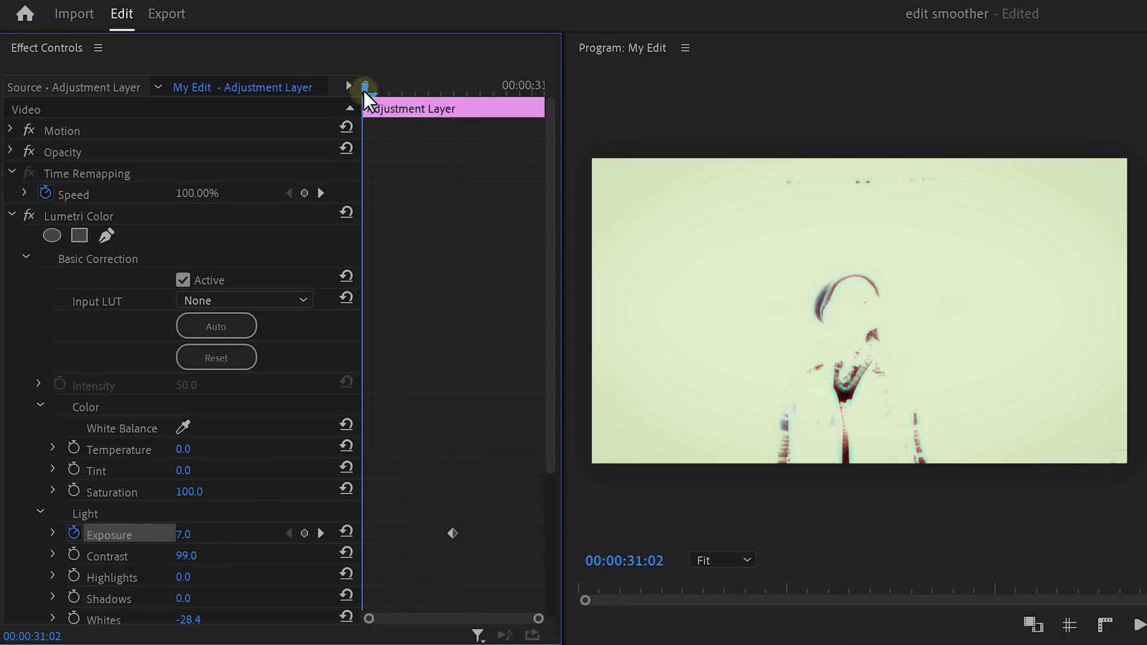
drag(362, 96, 534, 95)
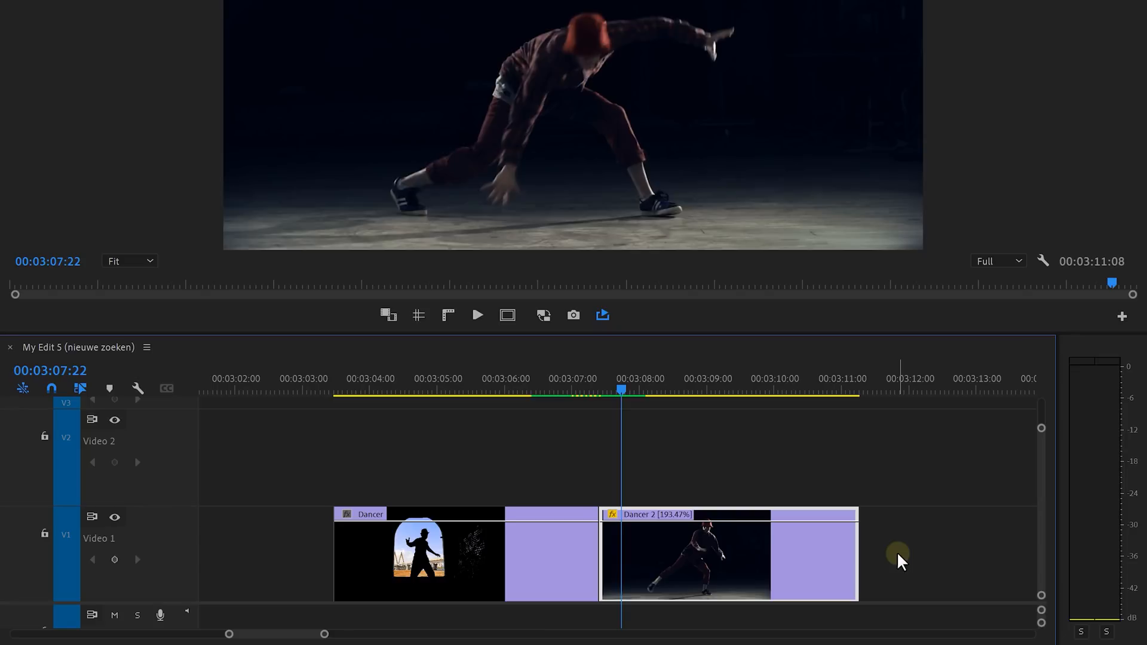
Cut dancer.png into short strobe pieces and add Gaussian Blur, ready to set Blurriness
key(alt)
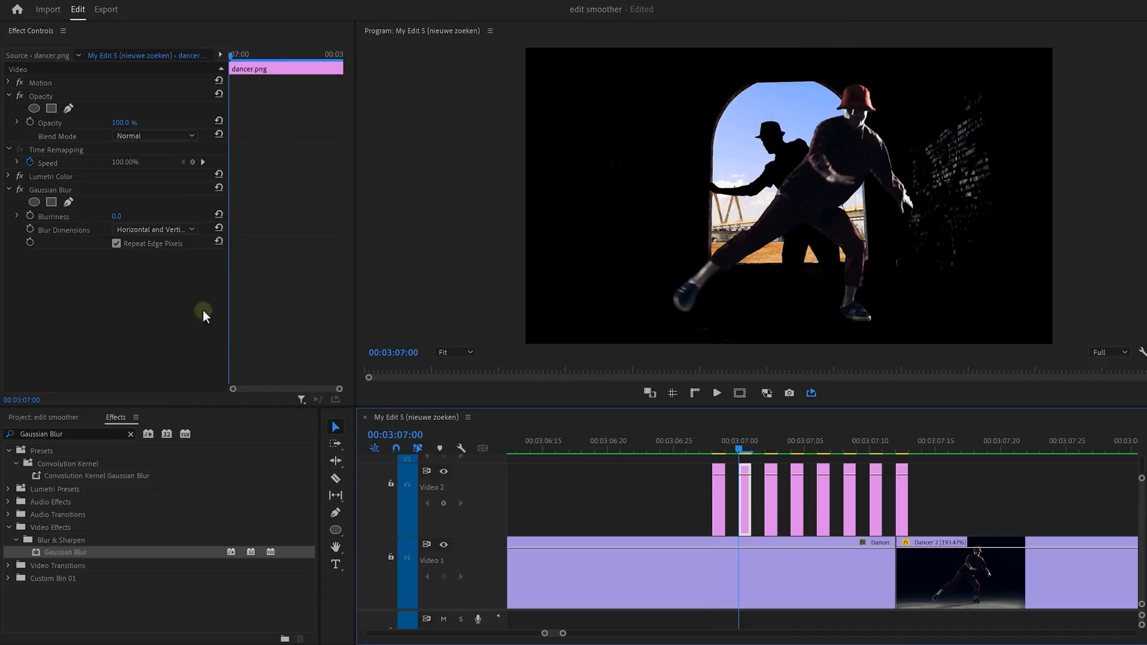
click(129, 215)
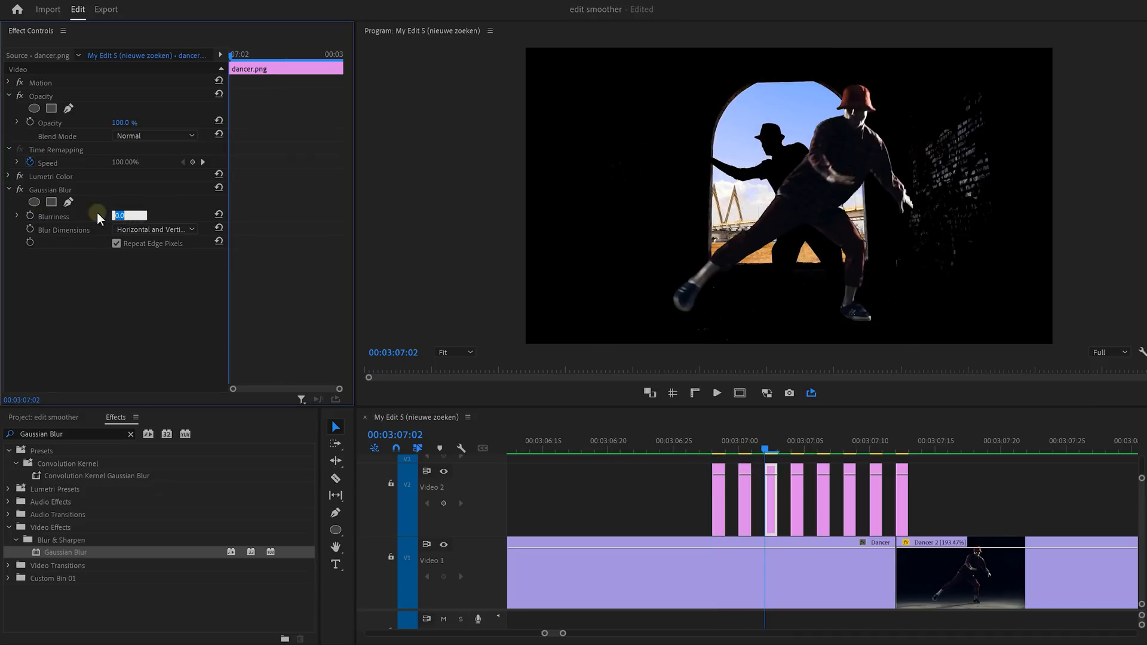